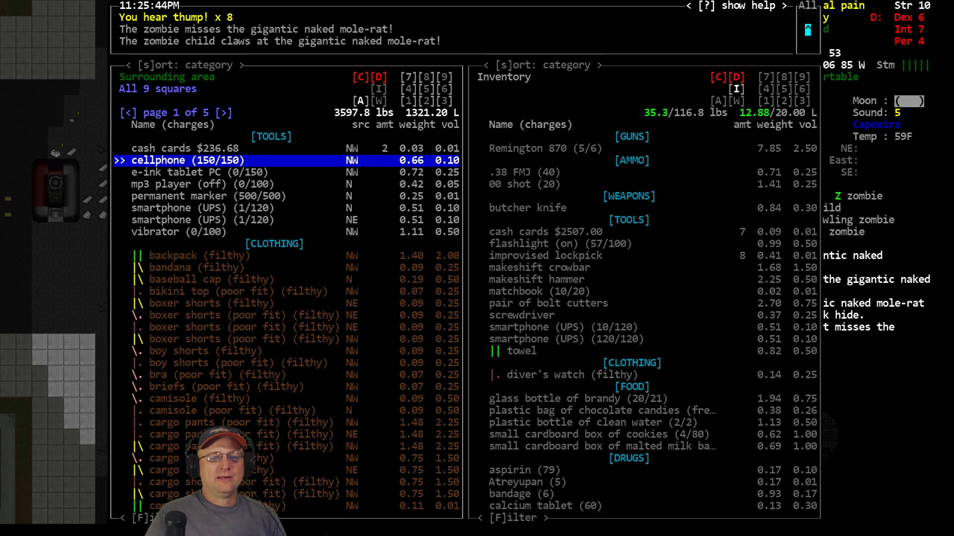
Pick up the cash card from the ground and reopen the nearby-loot manager
key(Down)
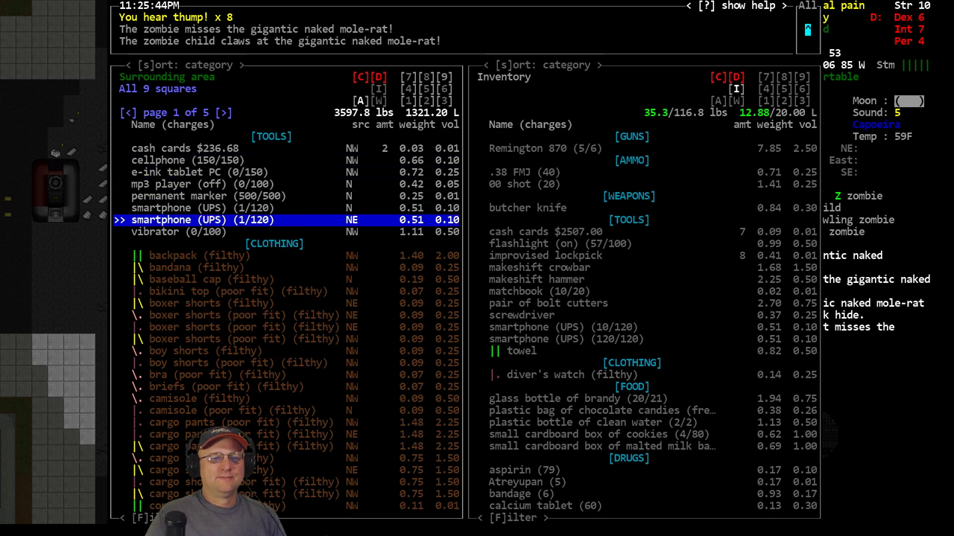
key(up)
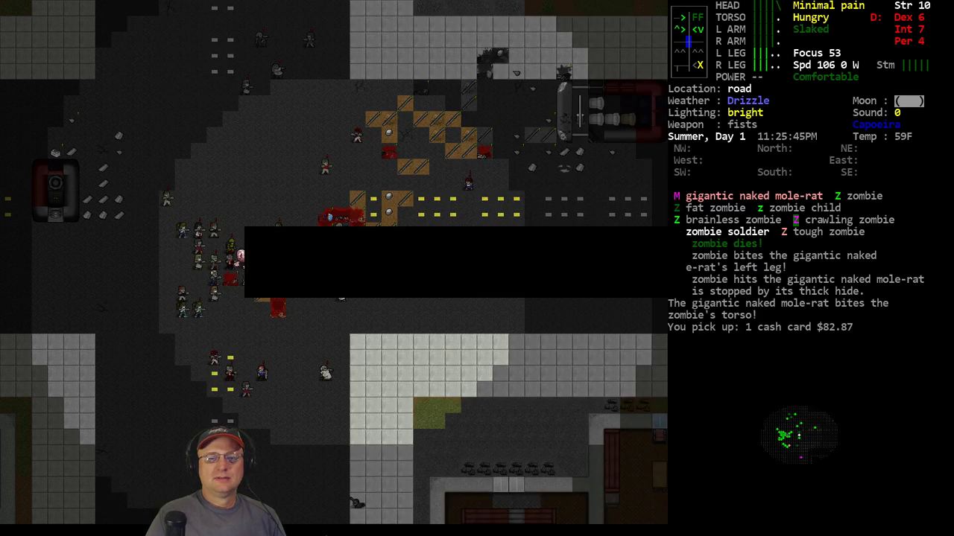
key(i)
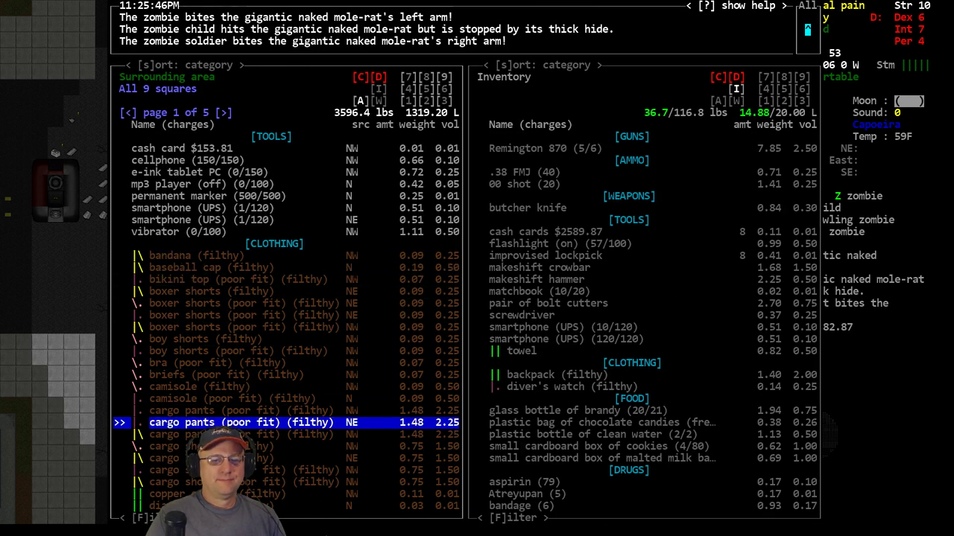
Browse the ground-item pages past the clothing and swim goggles, then return to the first page
click(221, 114)
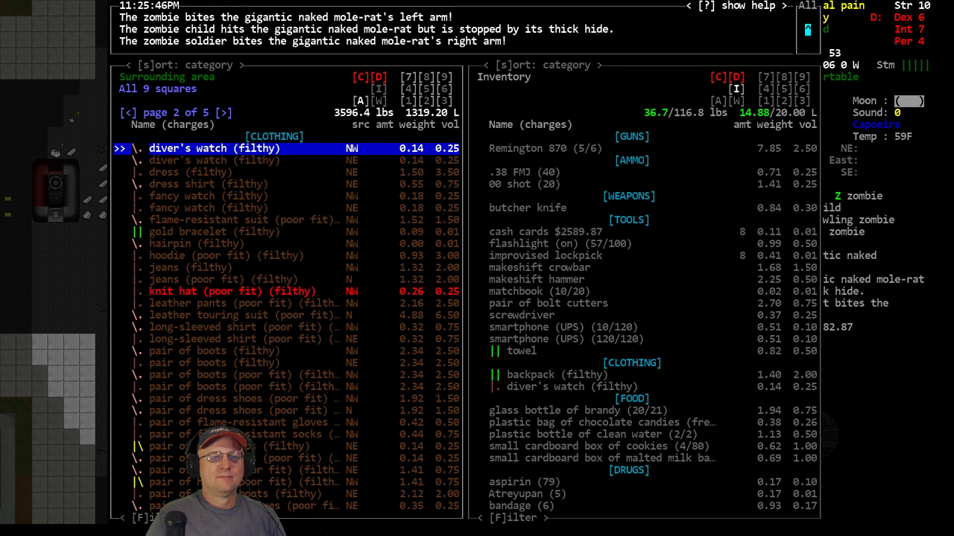
key(down)
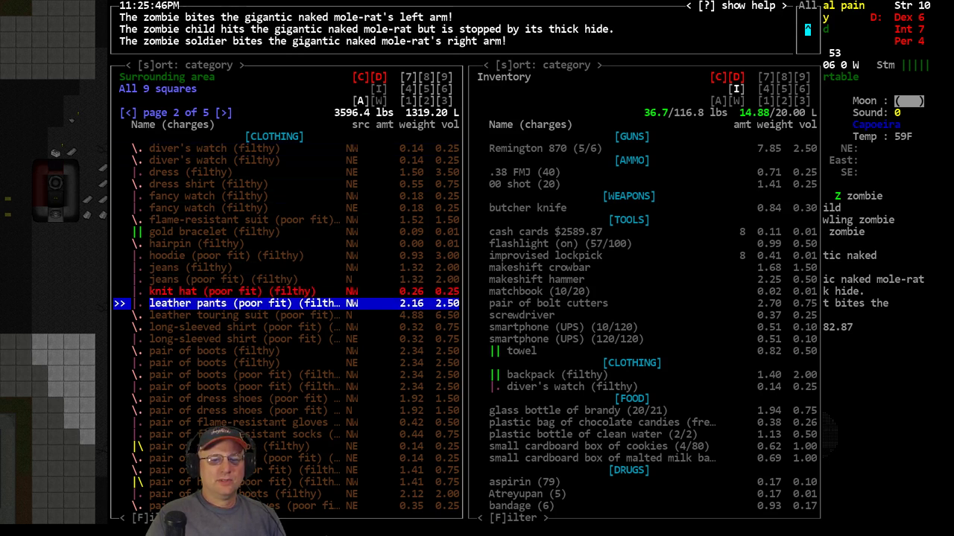
click(225, 113)
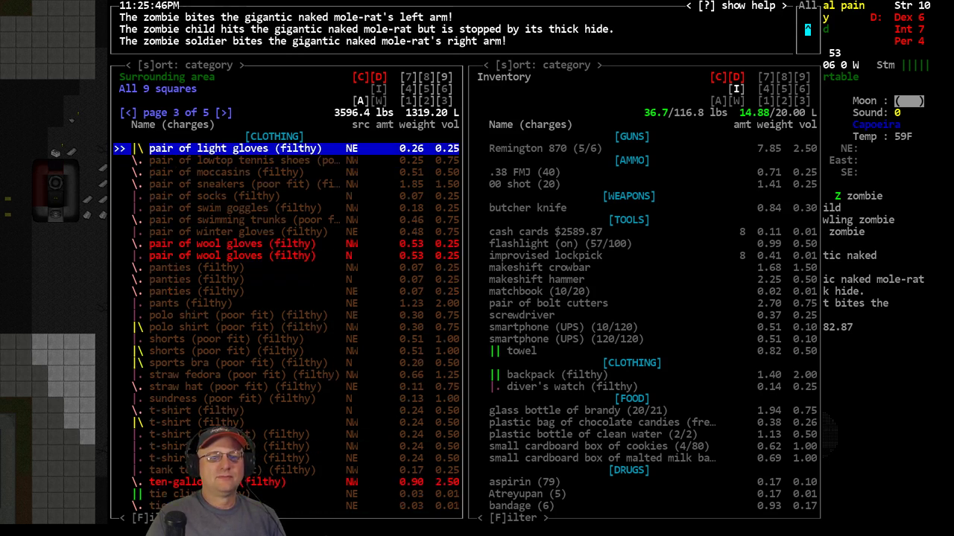
key(DOWN)
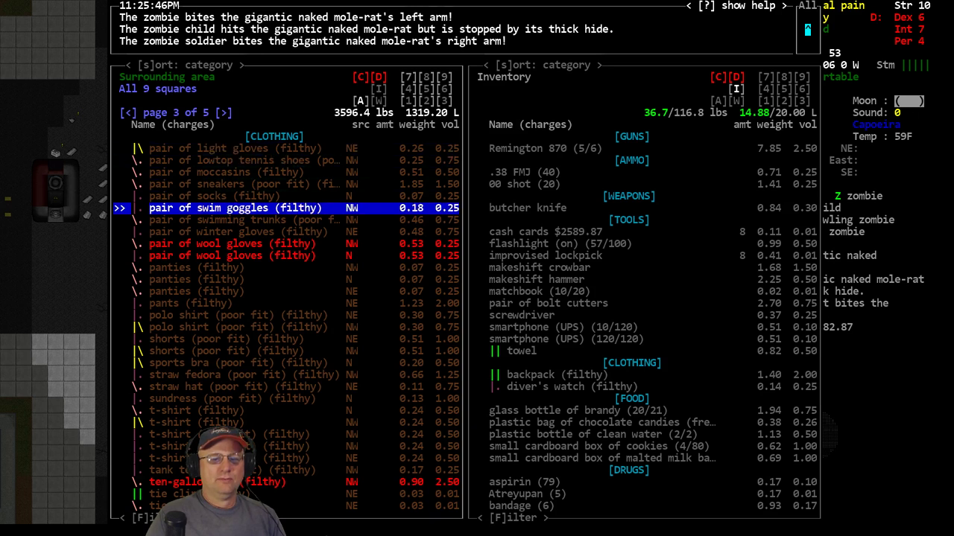
click(225, 114)
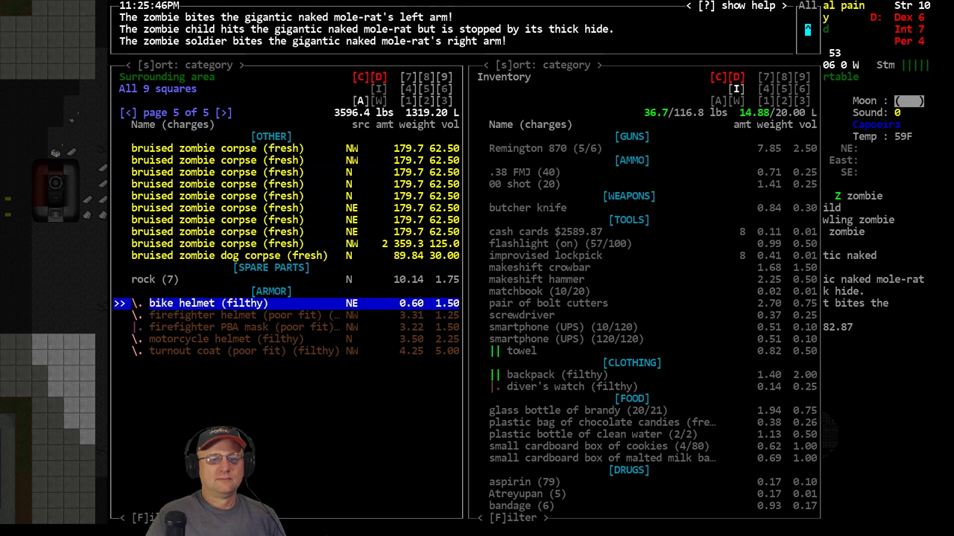
key(down)
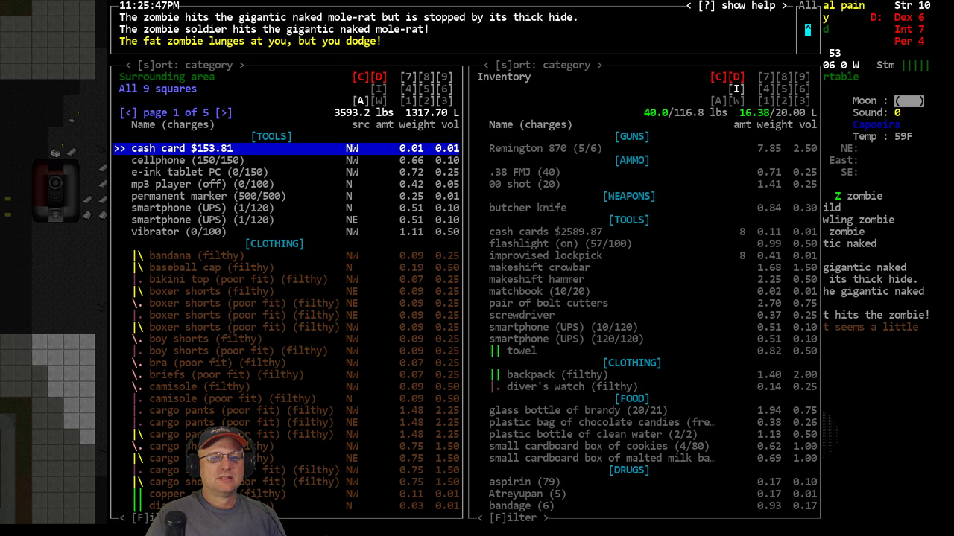
Leave the item manager and return to the street map
key(Escape)
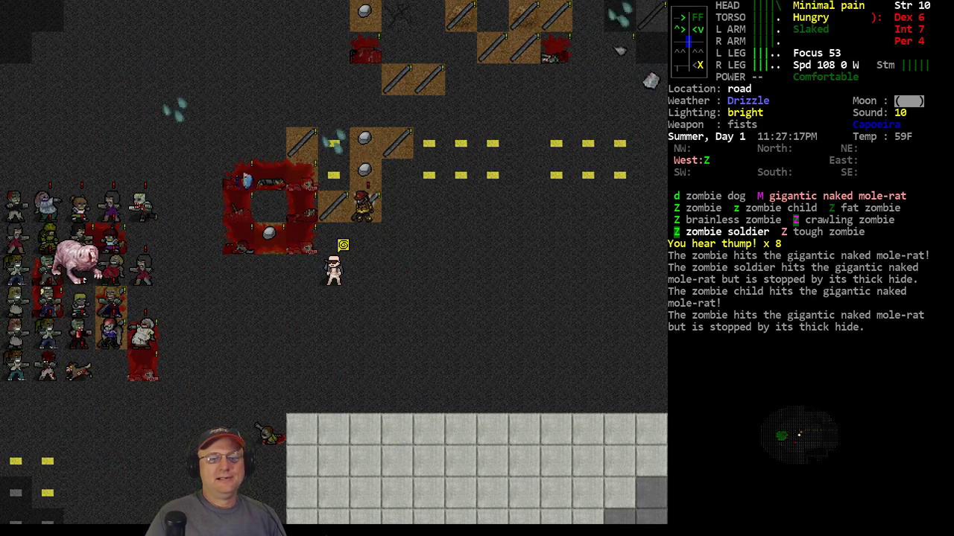
Examine the surroundings to describe the severely injured crawling zombie
key(i)
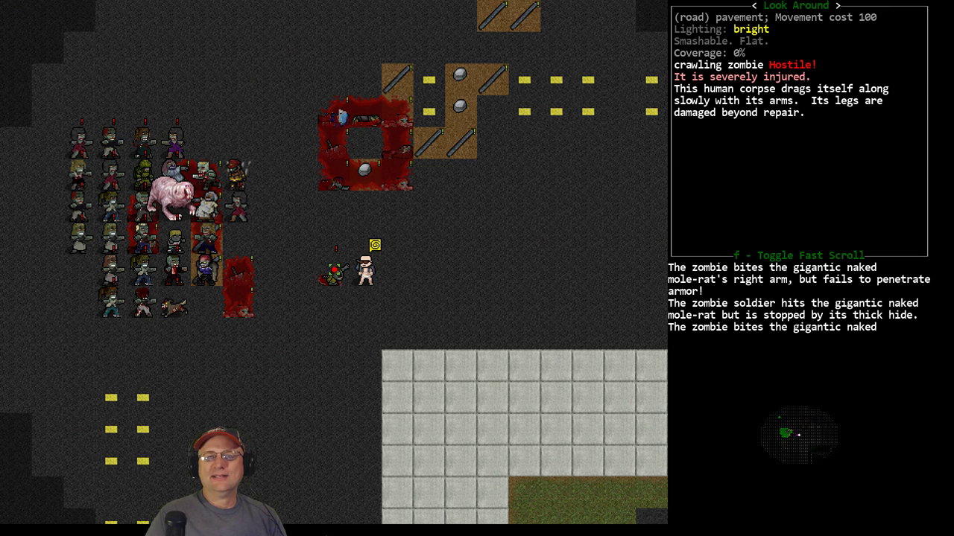
Check the survivor's carried inventory and return to the road
key(@)
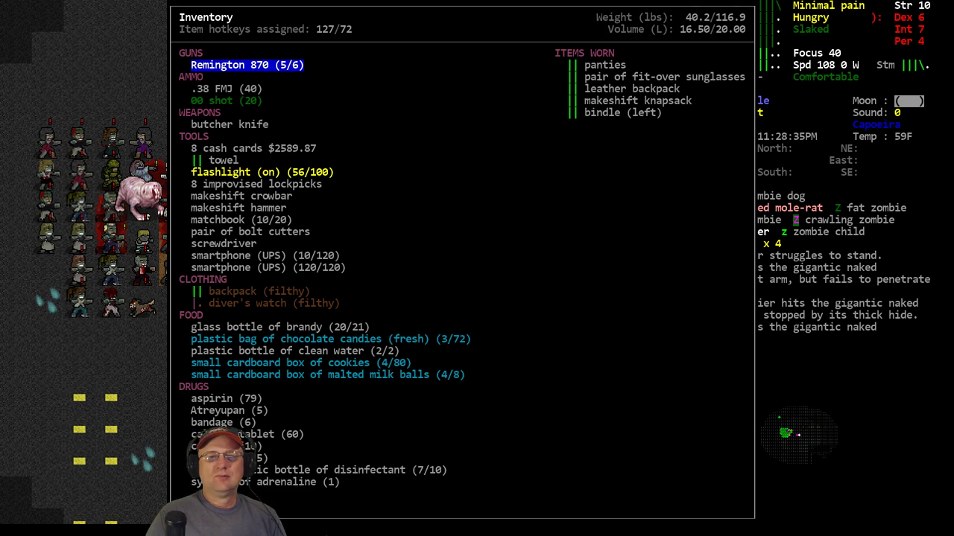
key(w)
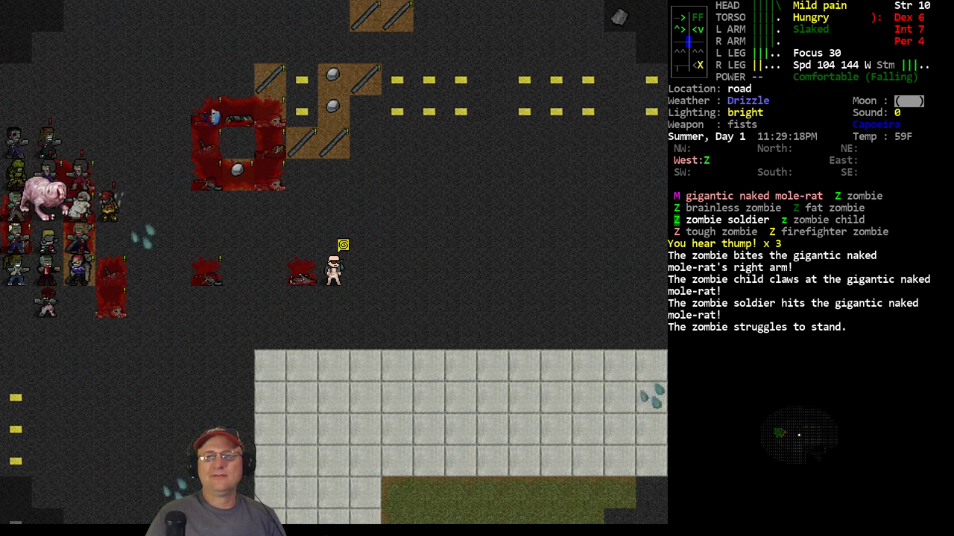
key(@)
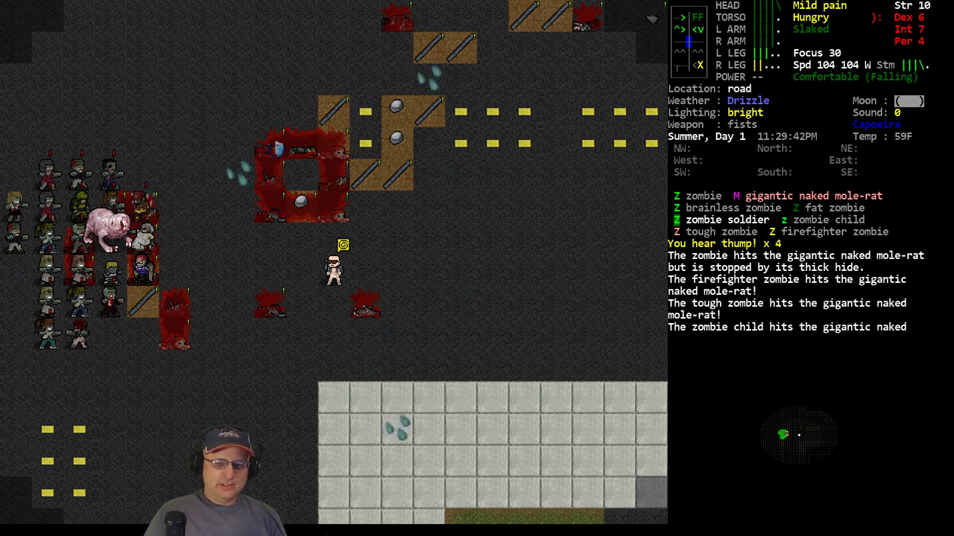
View the survivor's character sheet of stats, skills and traits, then close it
key(@)
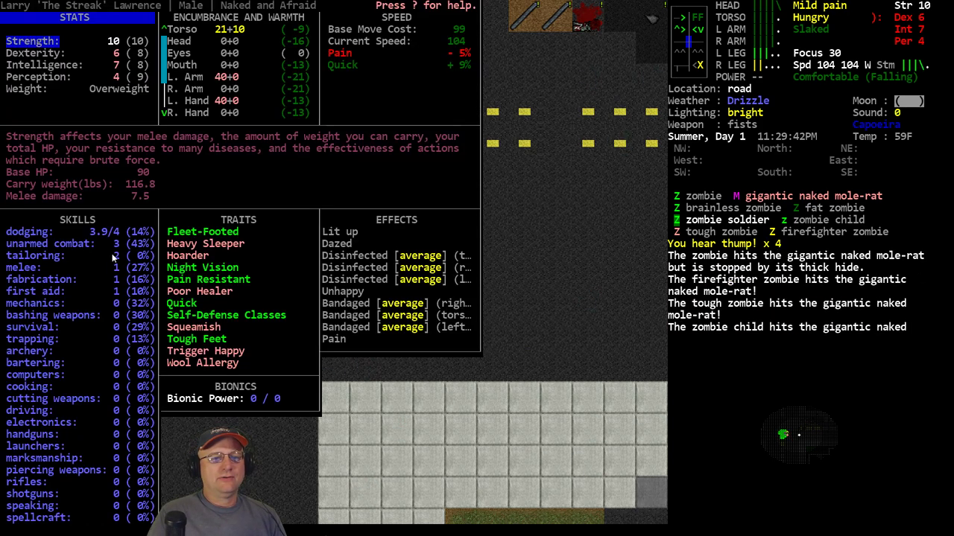
key(Escape)
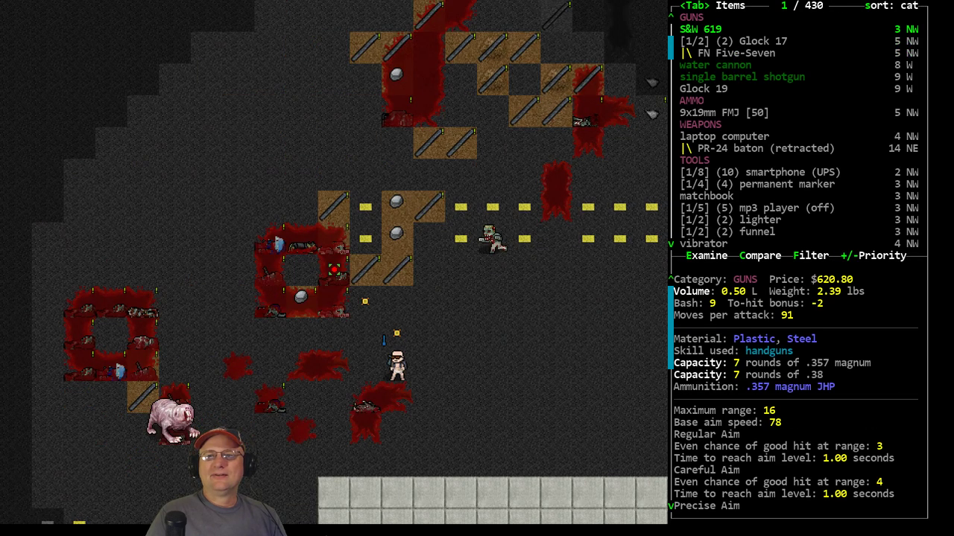
Move the nearby-items list from the S&W 619 revolver to the Glock 17 pistol
key(DOWN)
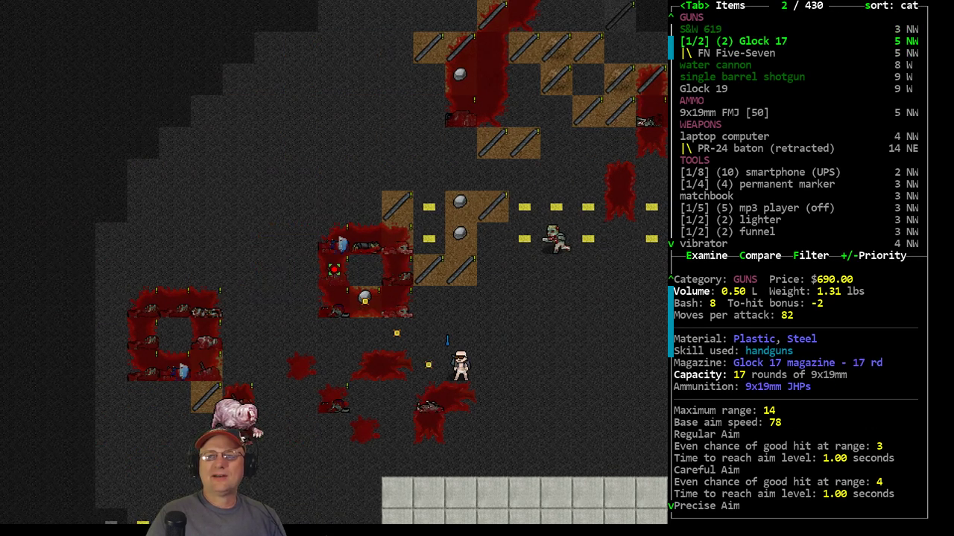